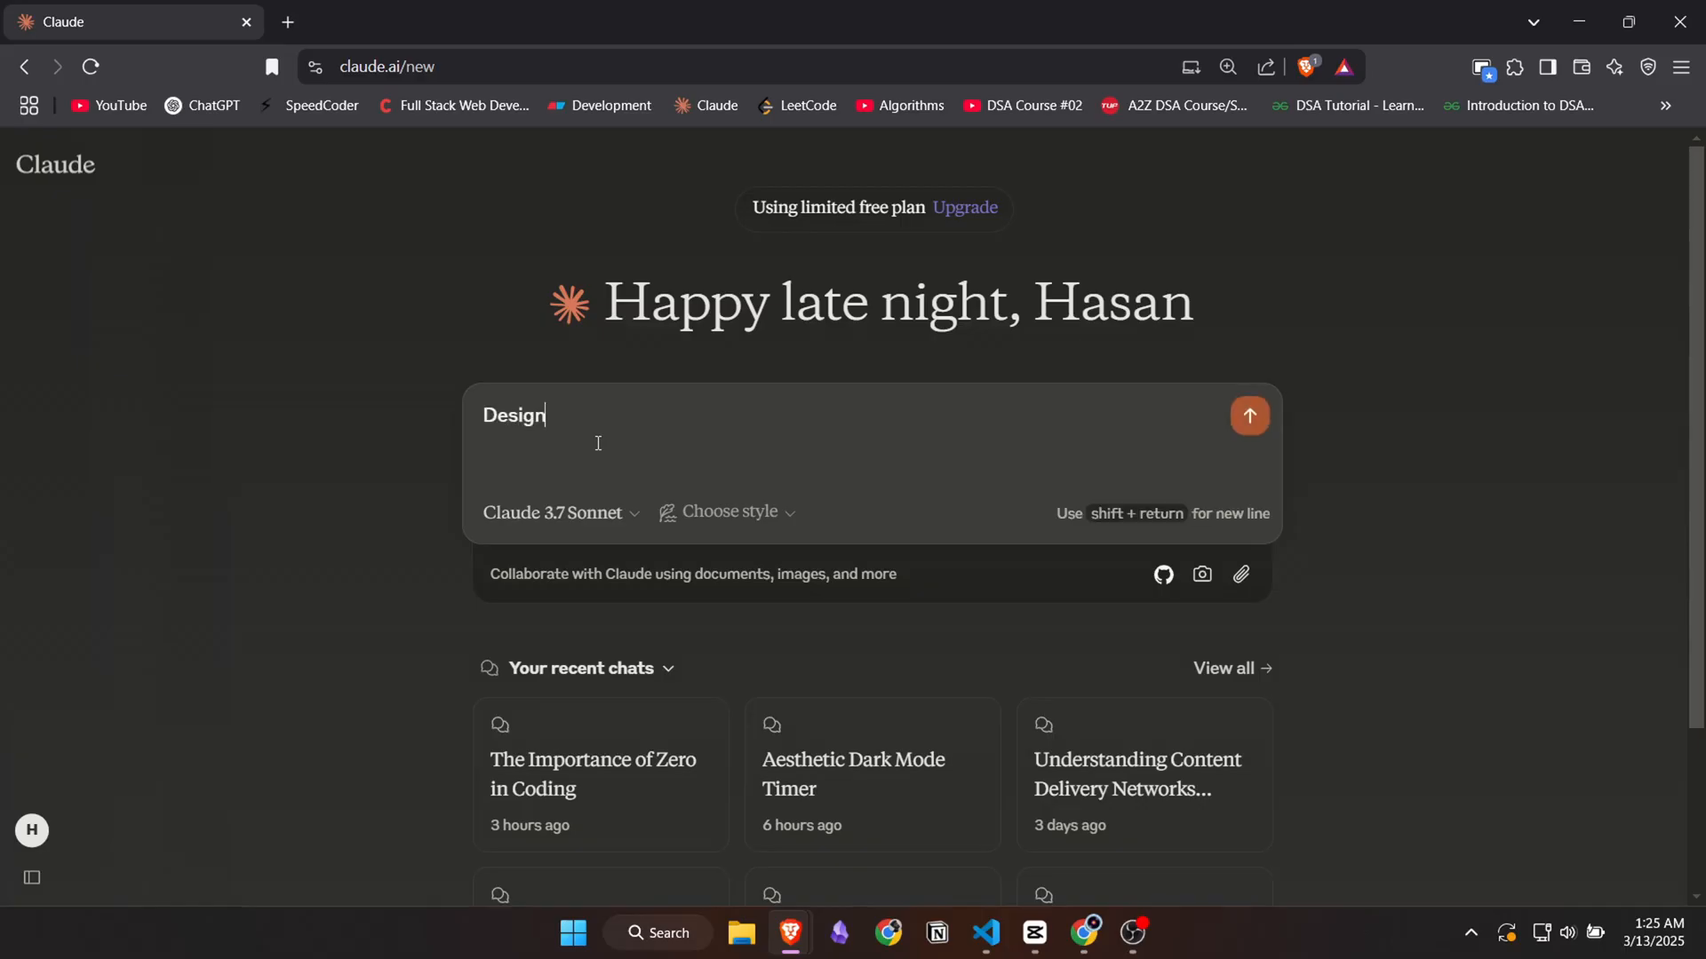
- Focus the new-chat message box to begin the prompt "Build Me a retro style game with smooth animation"
{"action": "left_click", "coordinate": [1250, 414]}
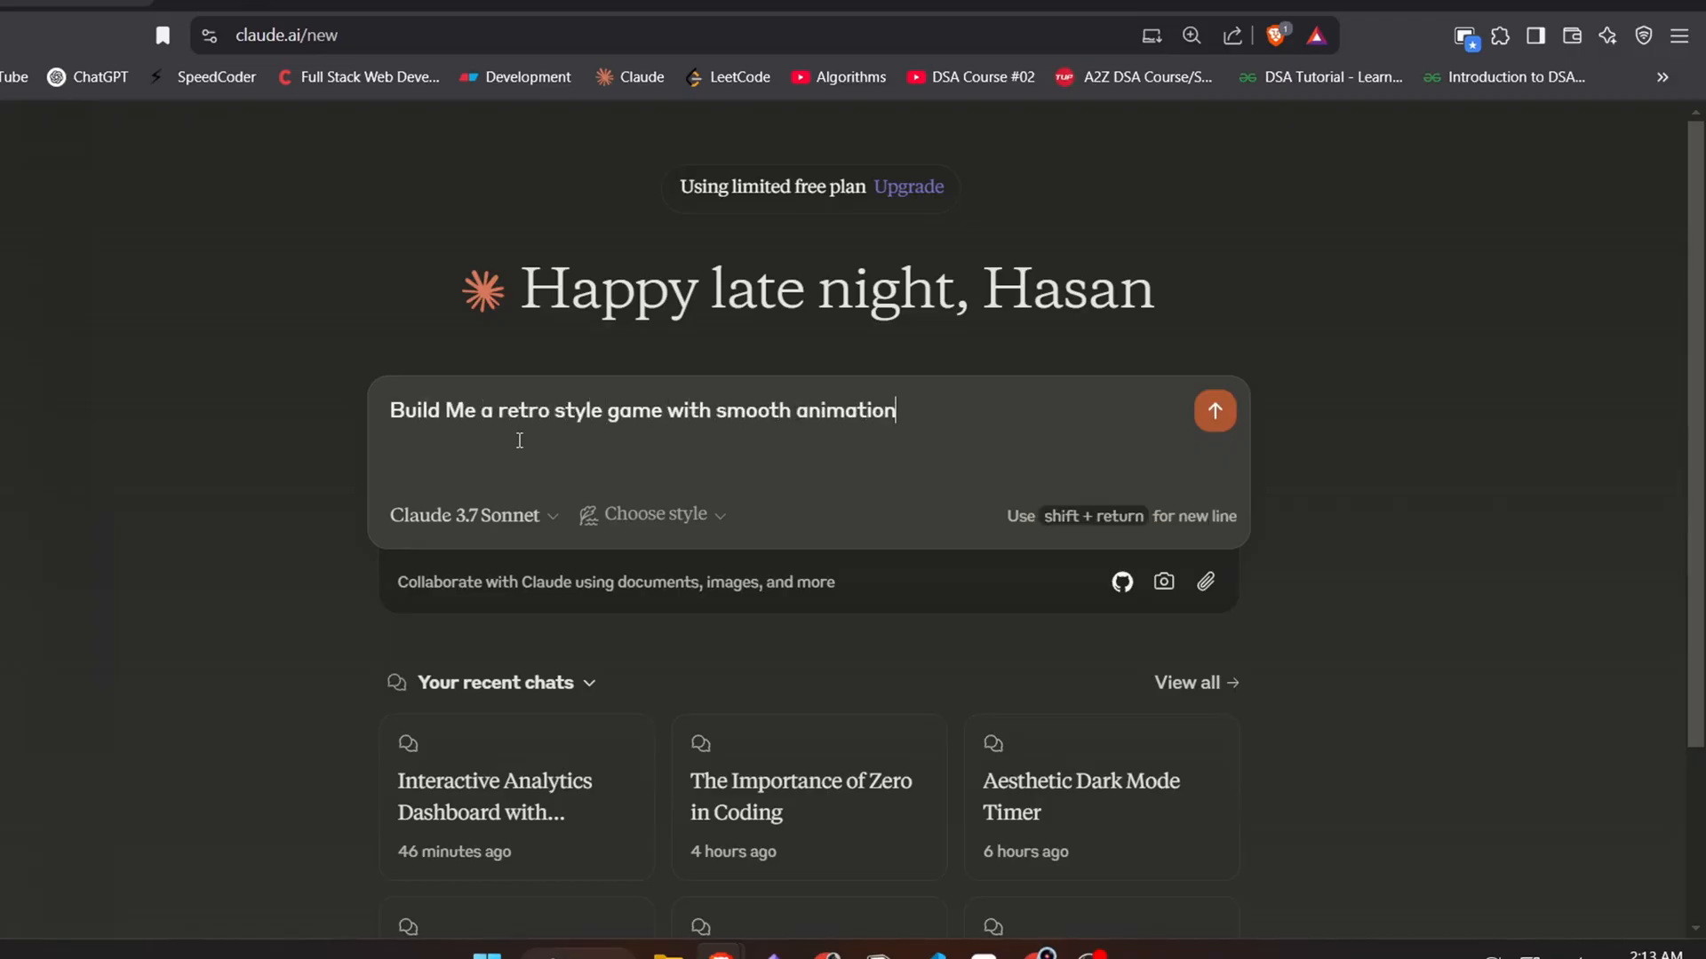
- Send the retro game request and follow the Retro Arcade Game artifact code as it streams
{"action": "left_click", "coordinate": [1214, 411]}
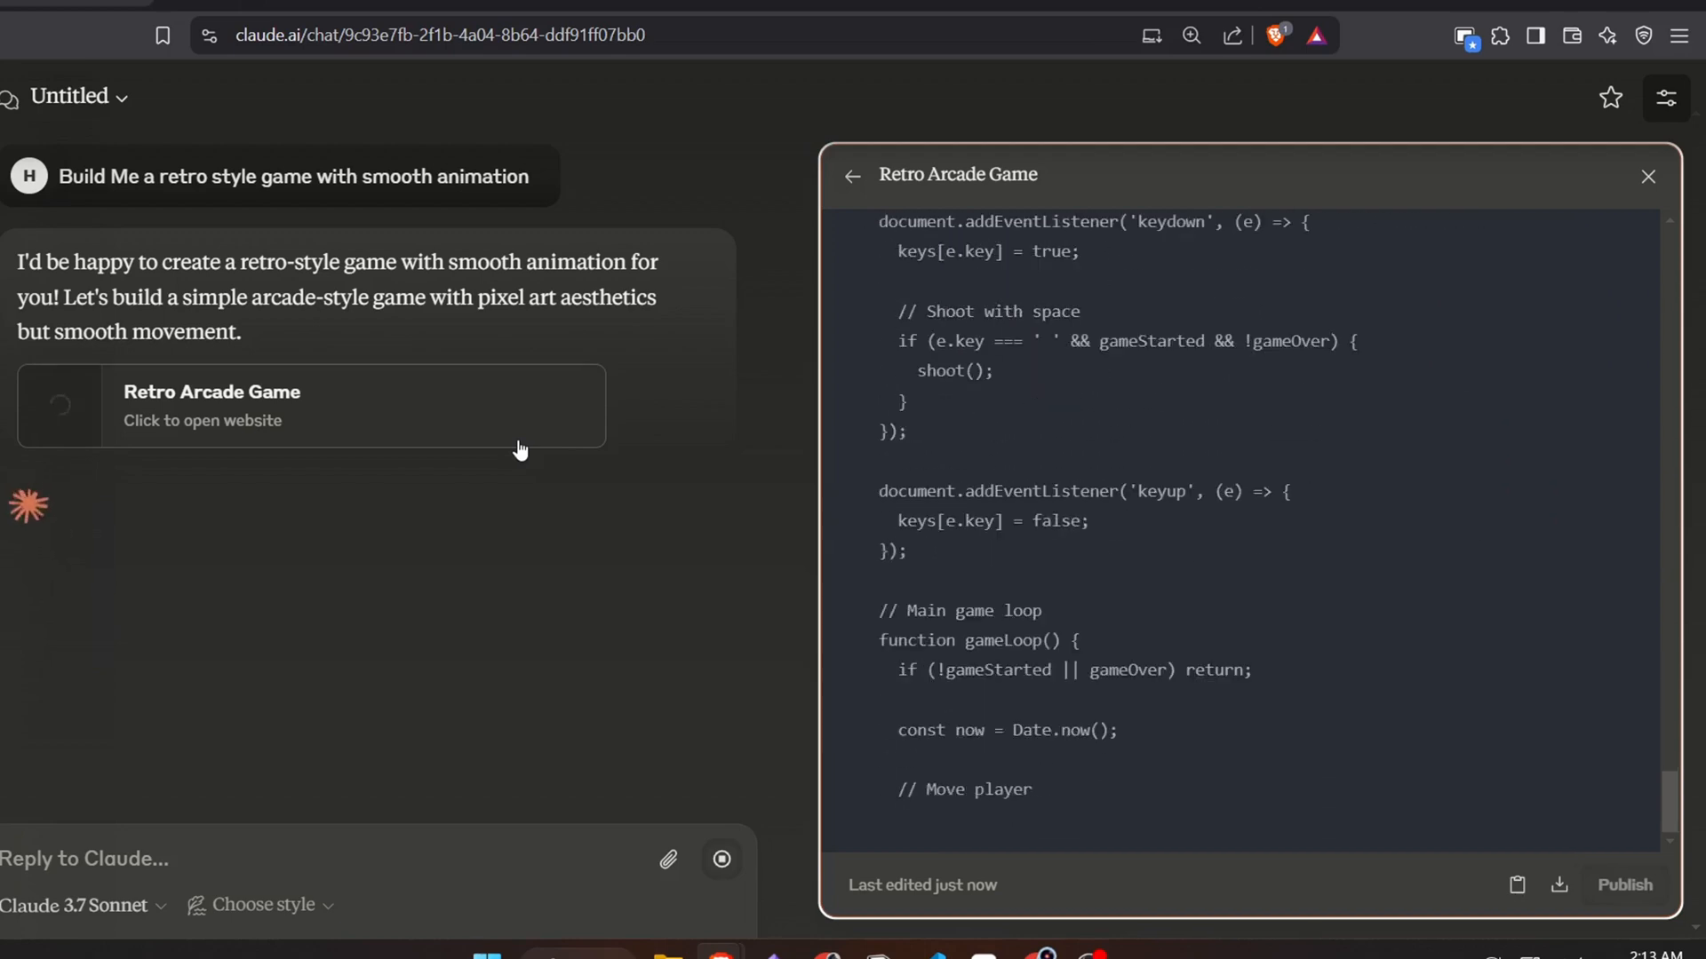
{"action": "scroll", "scroll_direction": "down", "scroll_amount": 3}
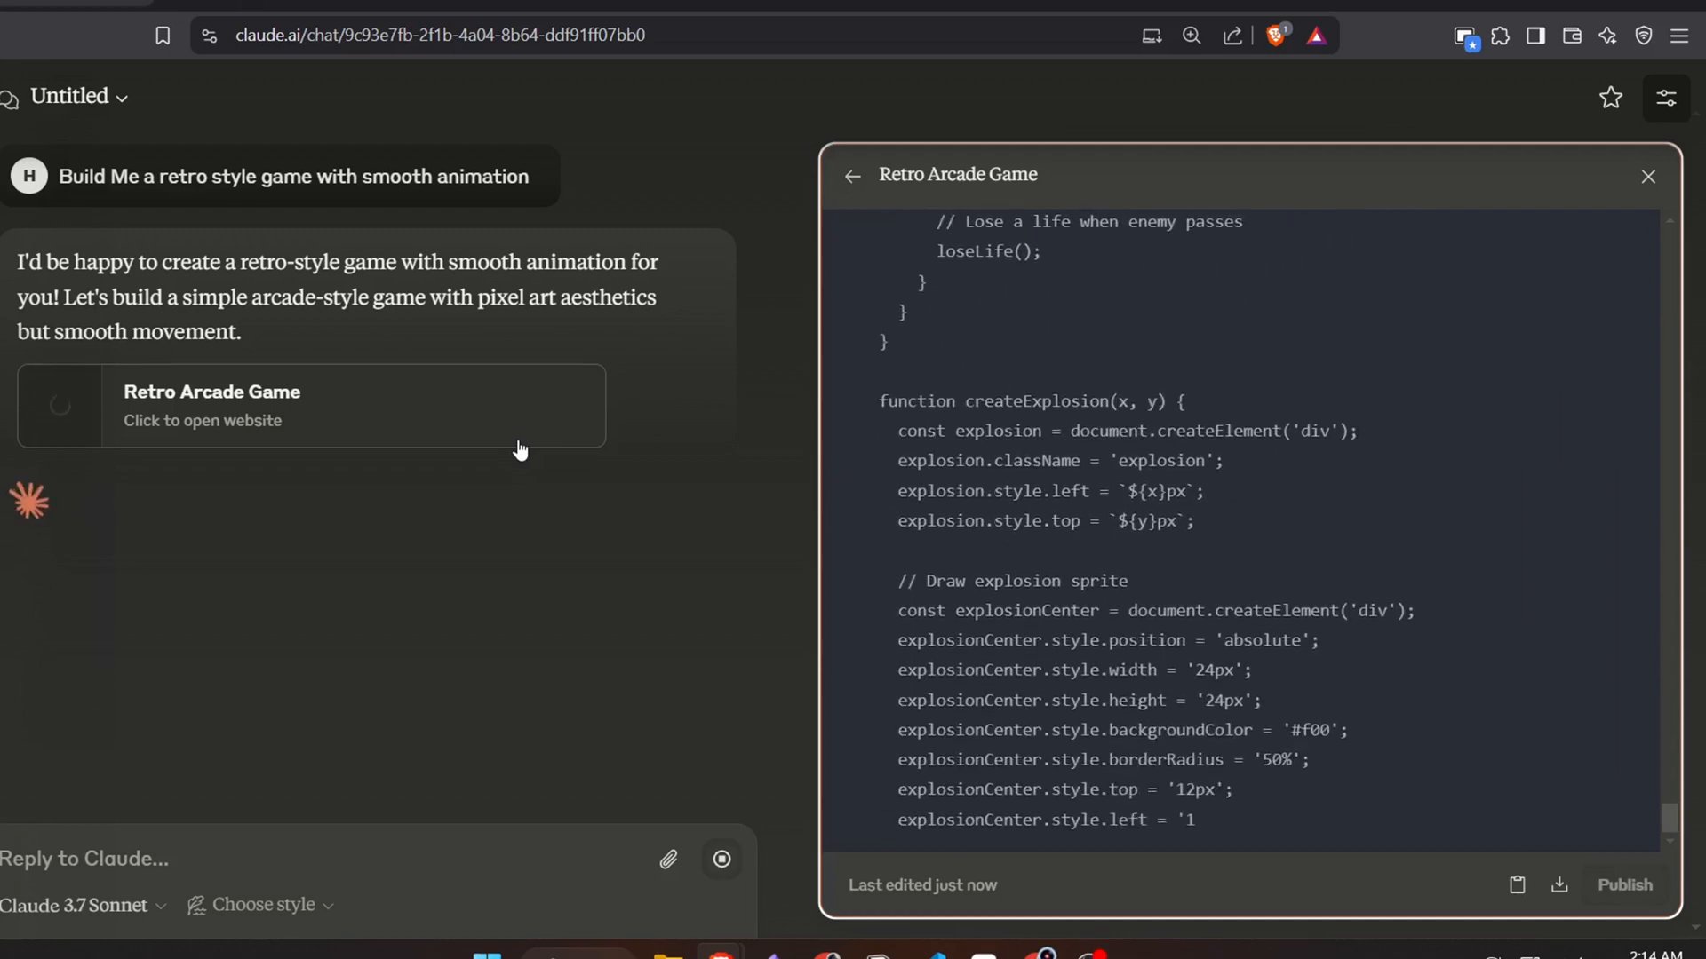
{"action": "scroll", "scroll_direction": "down", "scroll_amount": 3}
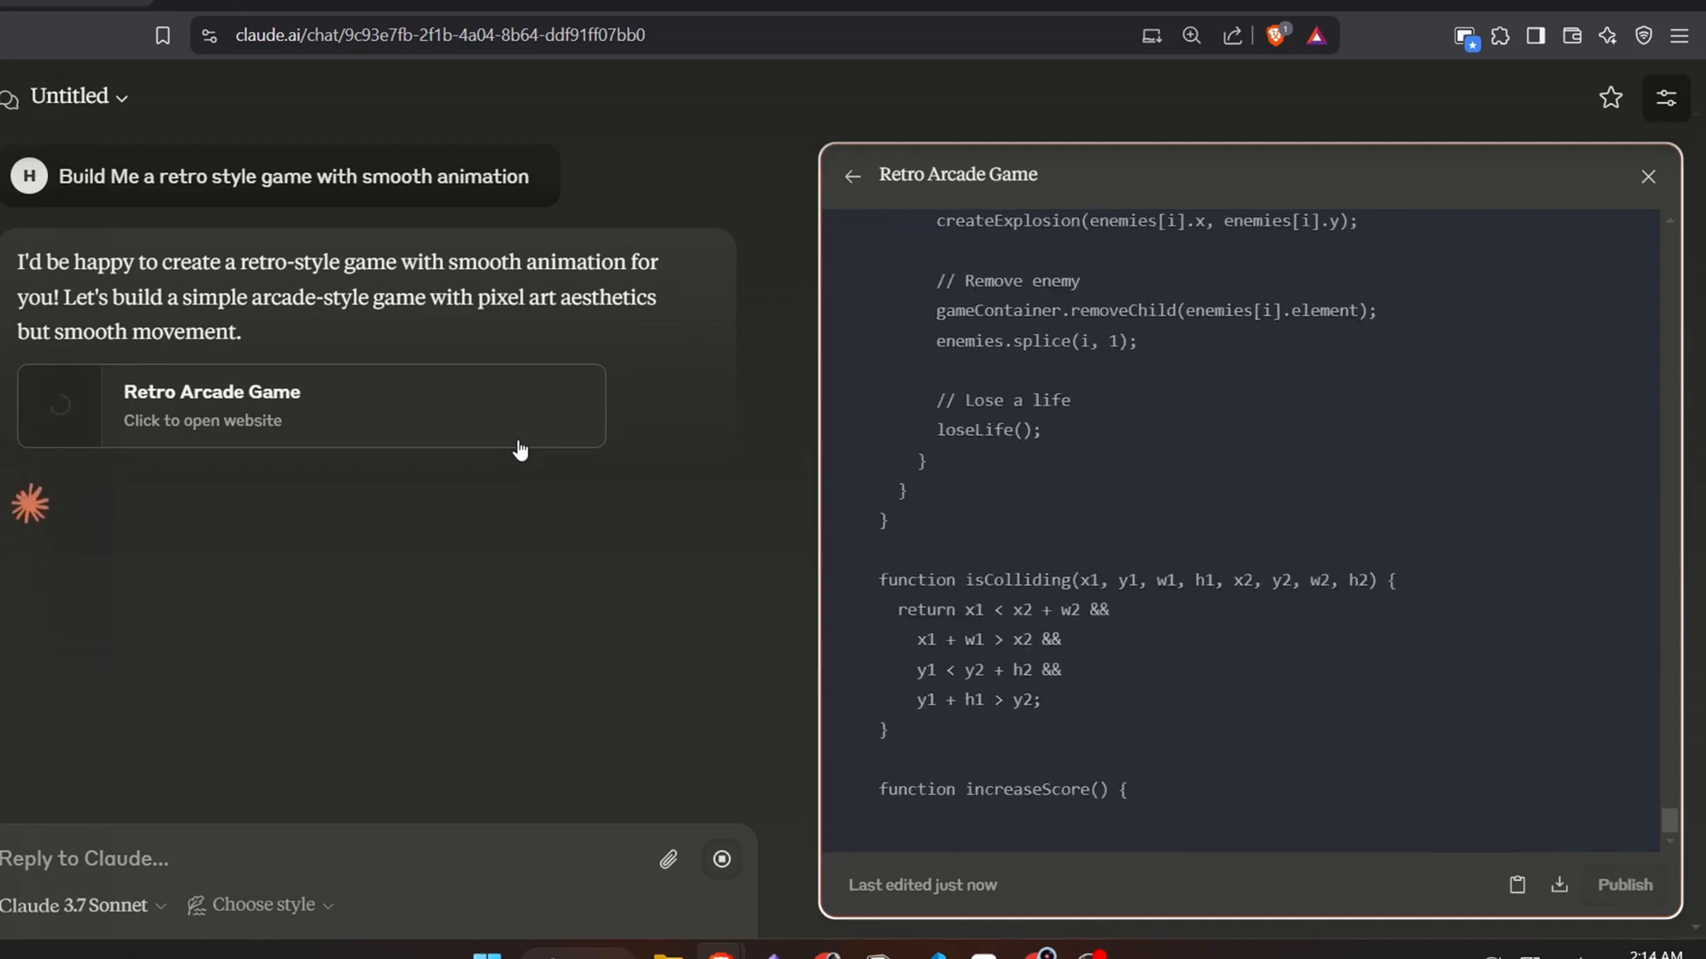